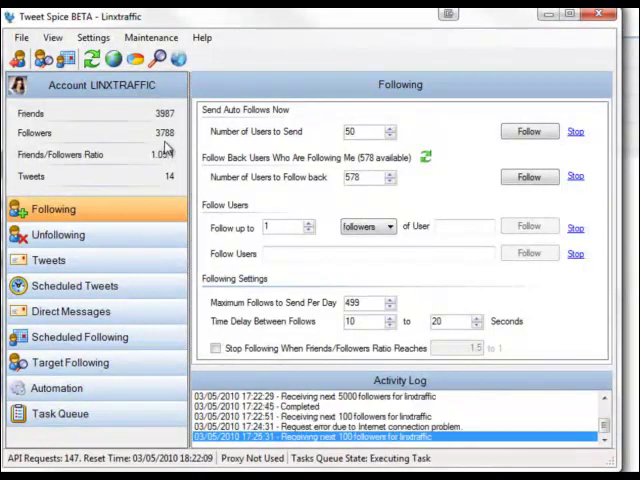
{"action": "mouse_move", "coordinate": [172, 128]}
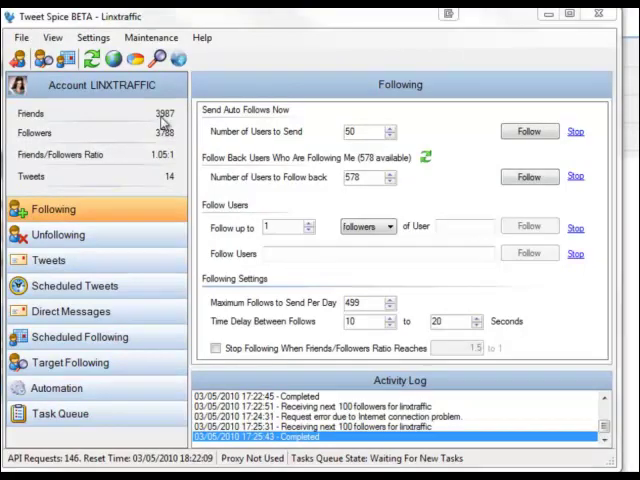
{"action": "mouse_move", "coordinate": [168, 128]}
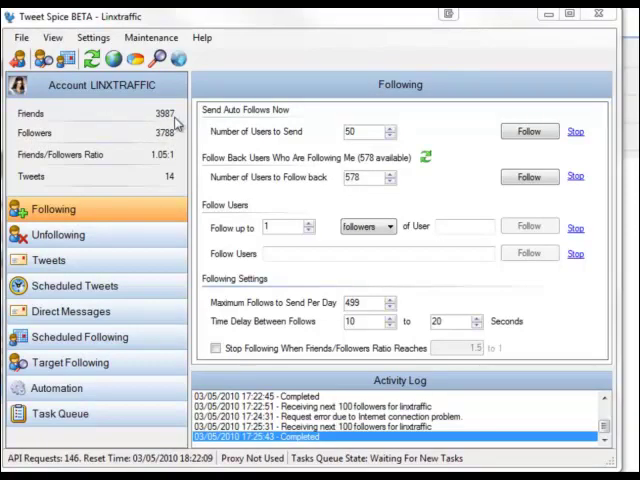
{"action": "mouse_move", "coordinate": [64, 162]}
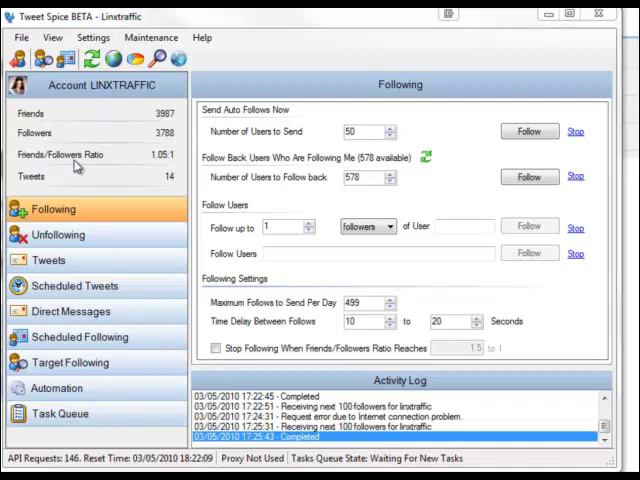
{"action": "mouse_move", "coordinate": [78, 168]}
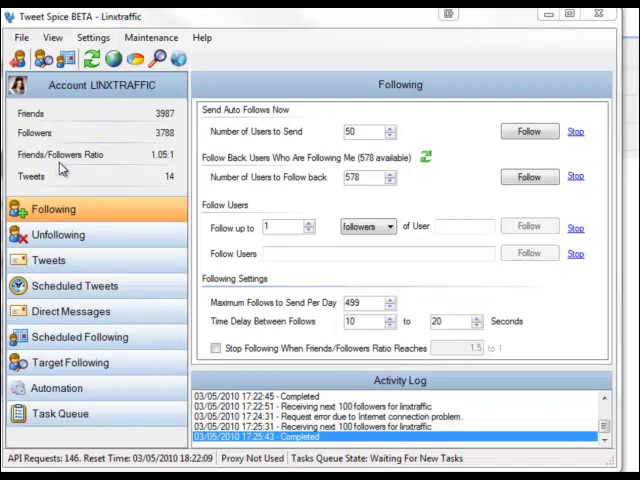
{"action": "mouse_move", "coordinate": [158, 162]}
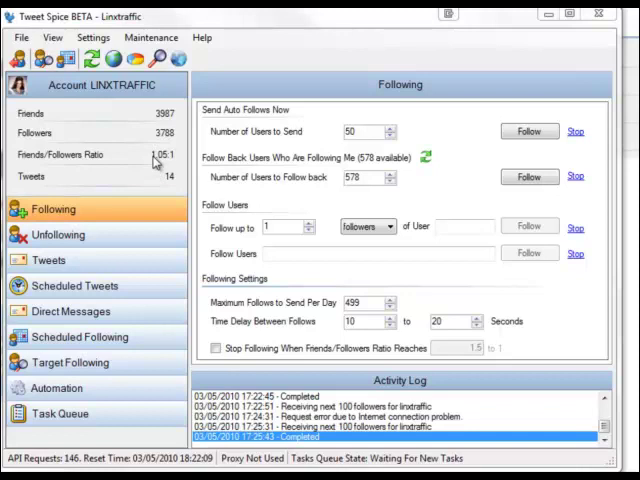
{"action": "mouse_move", "coordinate": [156, 164]}
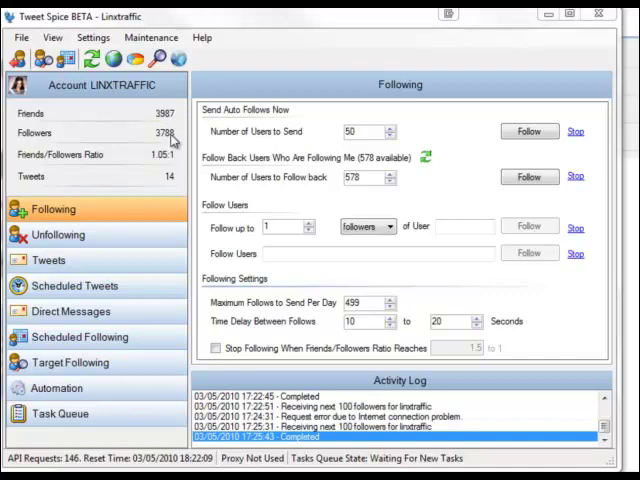
{"action": "mouse_move", "coordinate": [170, 136]}
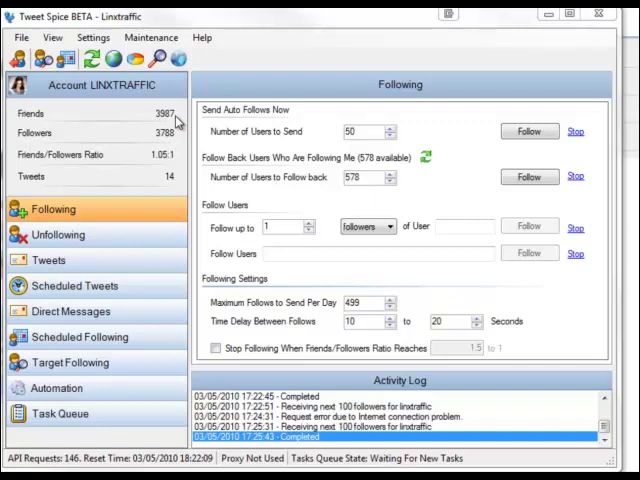
{"action": "mouse_move", "coordinate": [176, 120]}
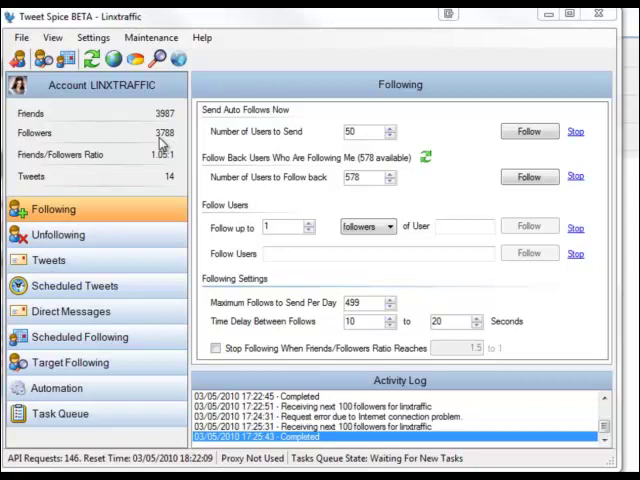
{"action": "mouse_move", "coordinate": [170, 144]}
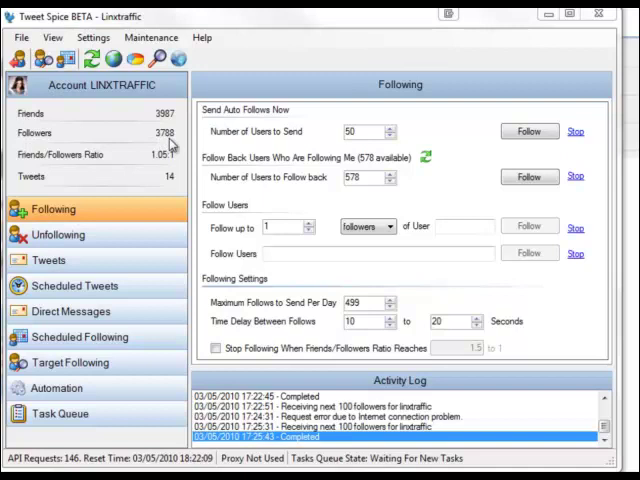
{"action": "mouse_move", "coordinate": [178, 128]}
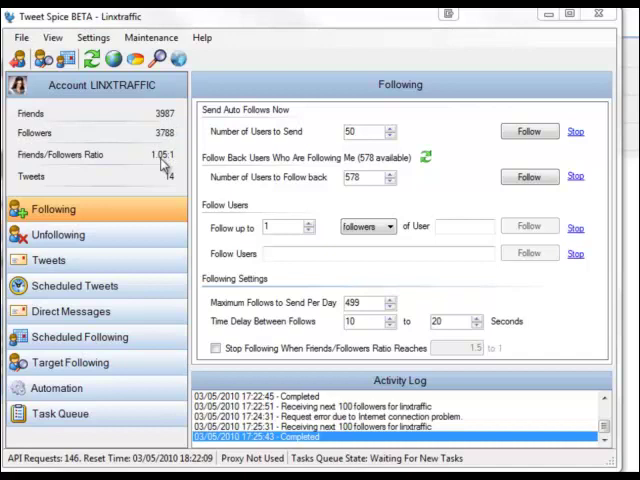
{"action": "mouse_move", "coordinate": [158, 164]}
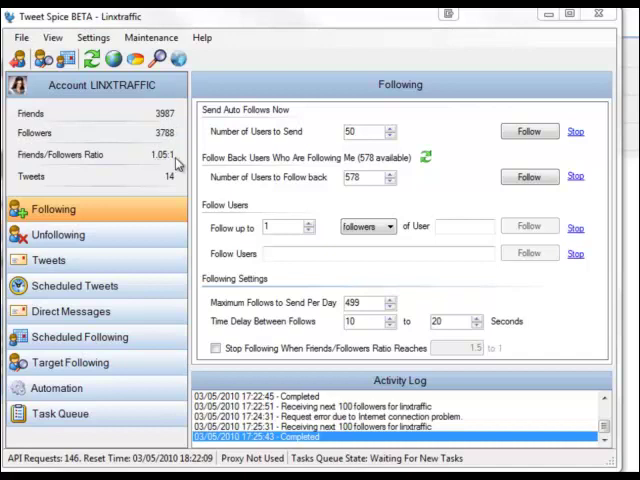
{"action": "mouse_move", "coordinate": [180, 164]}
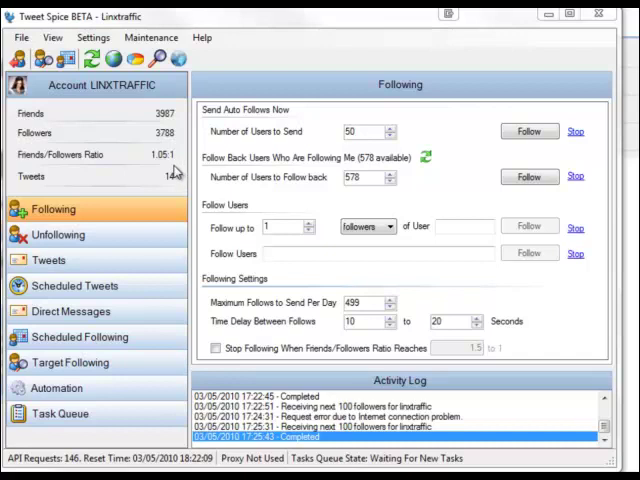
{"action": "mouse_move", "coordinate": [176, 168]}
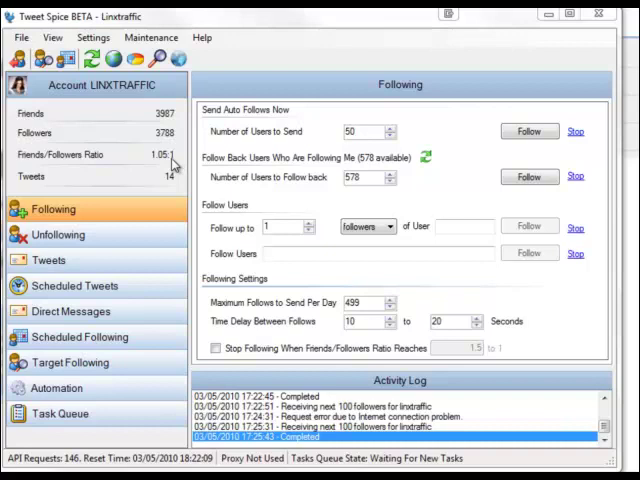
{"action": "mouse_move", "coordinate": [172, 164]}
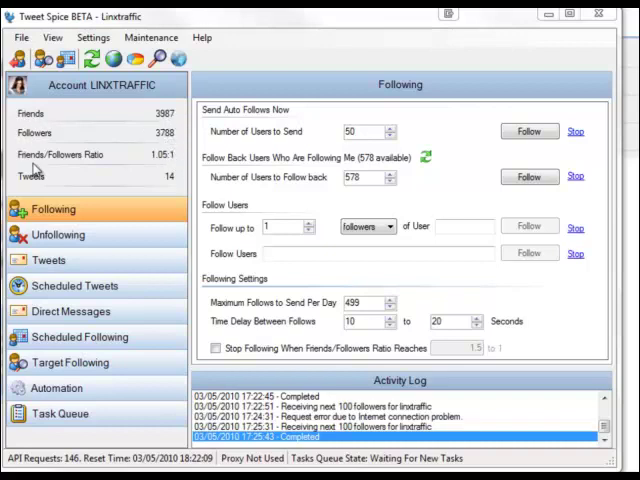
{"action": "mouse_move", "coordinate": [178, 116]}
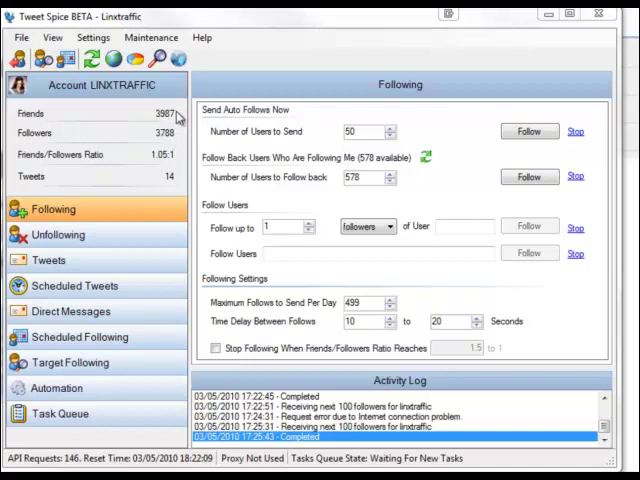
{"action": "mouse_move", "coordinate": [164, 192]}
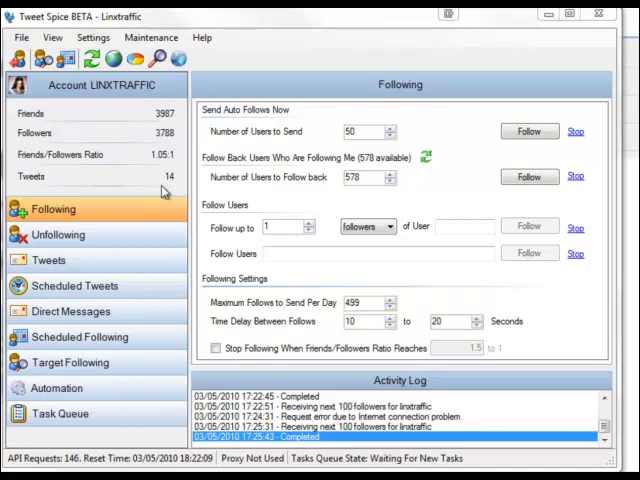
{"action": "mouse_move", "coordinate": [196, 136]}
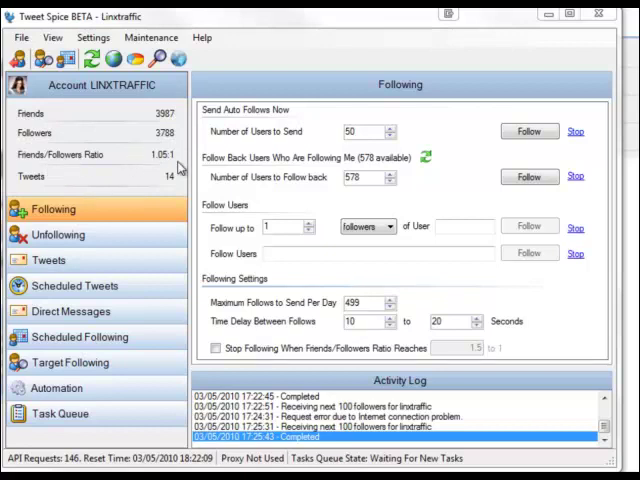
{"action": "mouse_move", "coordinate": [174, 168]}
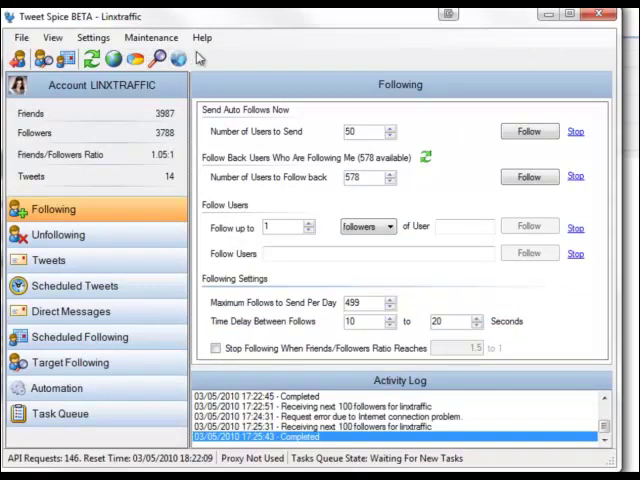
Show the File menu's Switch Accounts and Exit options, closing and reopening it once
{"action": "left_click", "coordinate": [20, 36]}
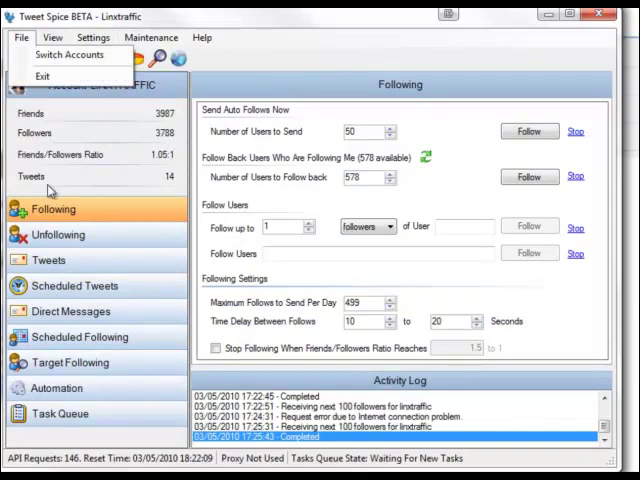
{"action": "left_click", "coordinate": [20, 36]}
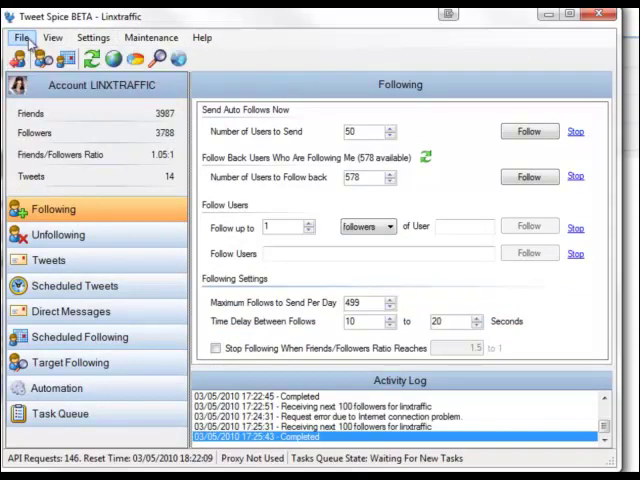
{"action": "left_click", "coordinate": [20, 36]}
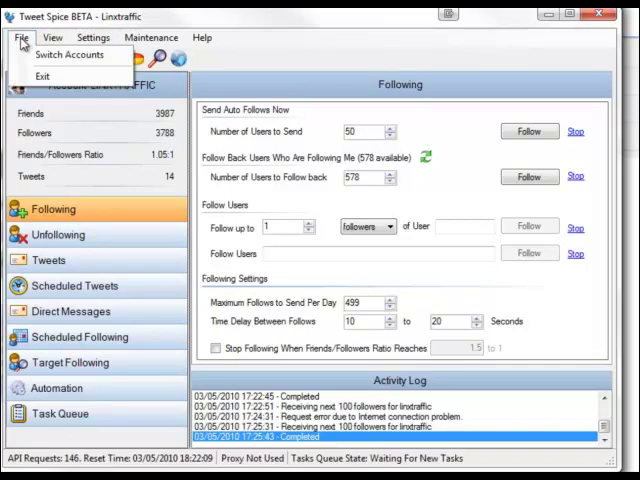
{"action": "mouse_move", "coordinate": [20, 44]}
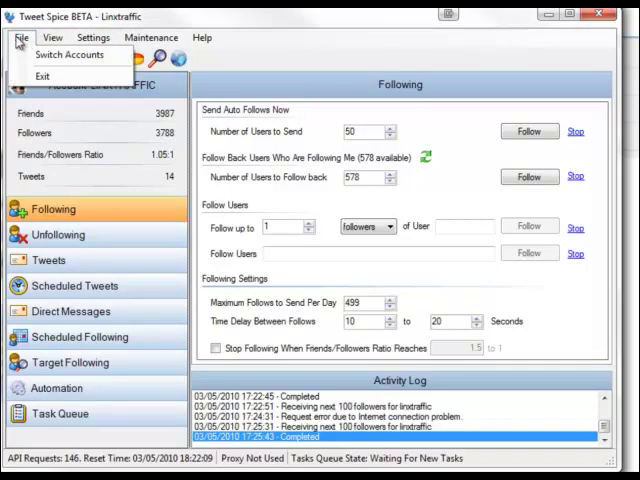
{"action": "mouse_move", "coordinate": [70, 54]}
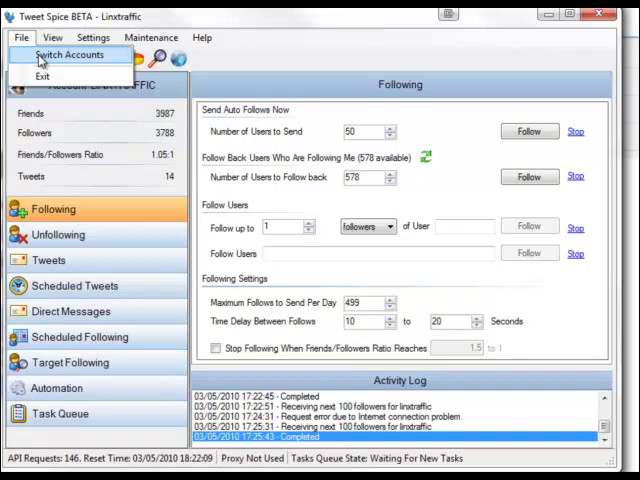
Choose Switch Accounts and answer No to the confirmation, staying on the same account
{"action": "left_click", "coordinate": [62, 56]}
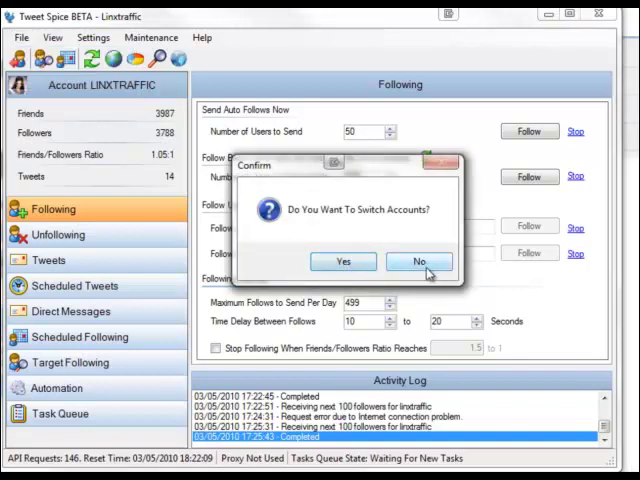
{"action": "mouse_move", "coordinate": [428, 272]}
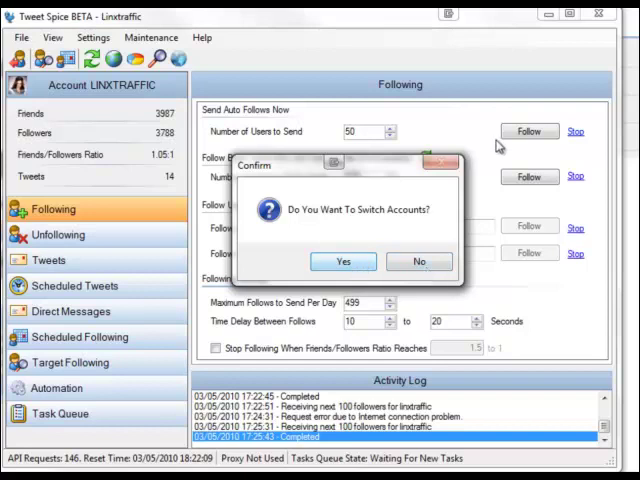
{"action": "mouse_move", "coordinate": [436, 132]}
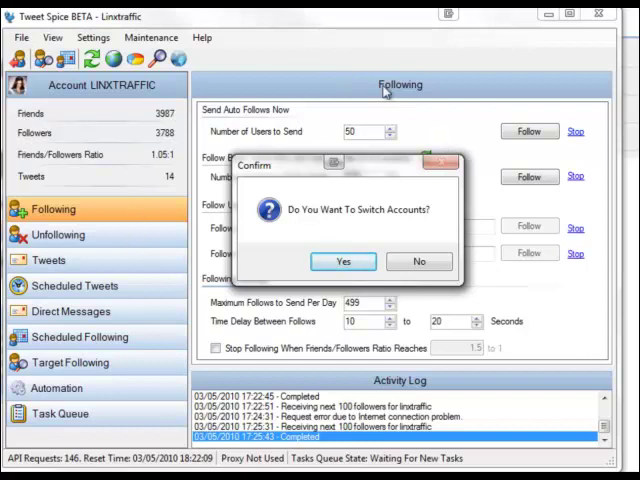
{"action": "mouse_move", "coordinate": [198, 136]}
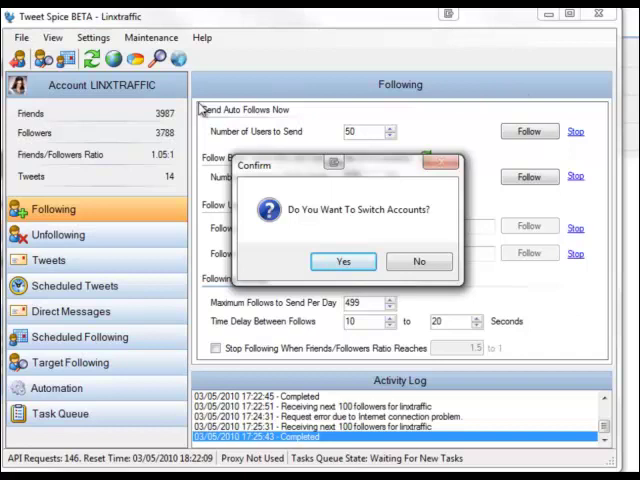
{"action": "mouse_move", "coordinate": [204, 104]}
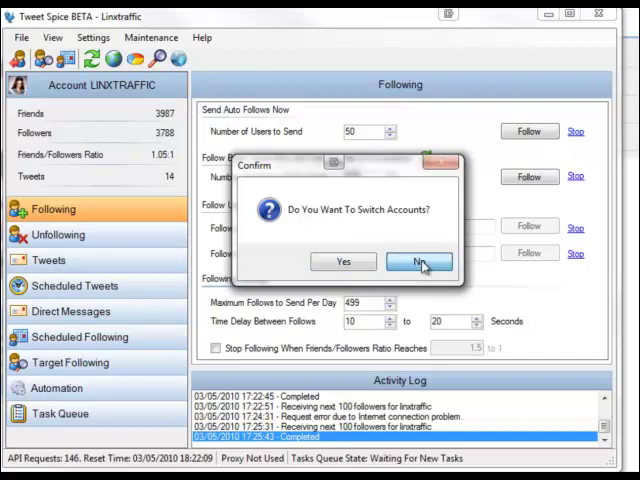
{"action": "left_click", "coordinate": [418, 260]}
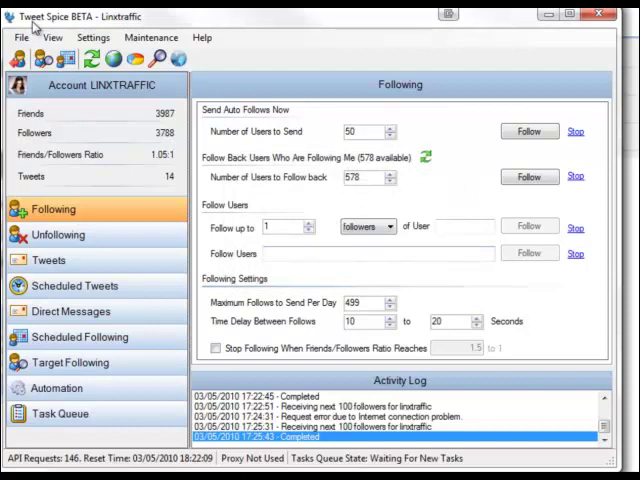
Show the View menu listing Block List, Safe List, Welcome Messages, histories and Report
{"action": "left_click", "coordinate": [52, 36]}
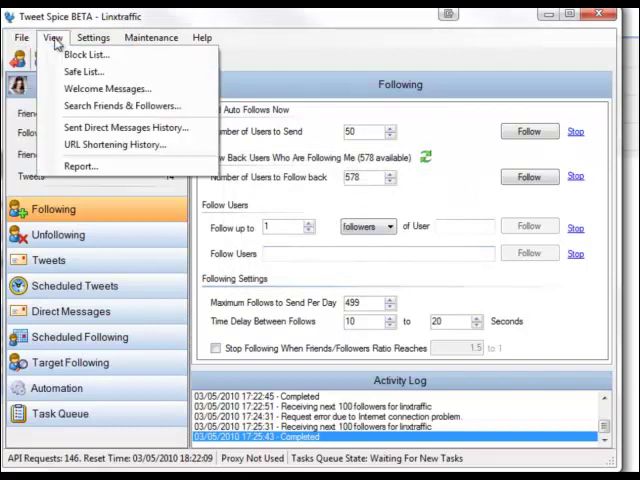
{"action": "mouse_move", "coordinate": [84, 56]}
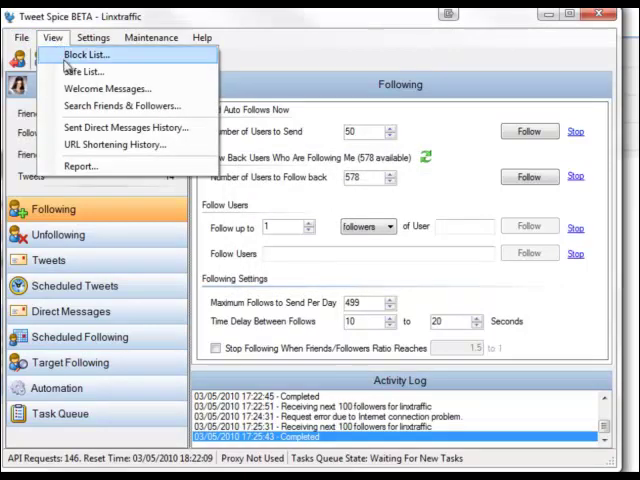
{"action": "mouse_move", "coordinate": [80, 56]}
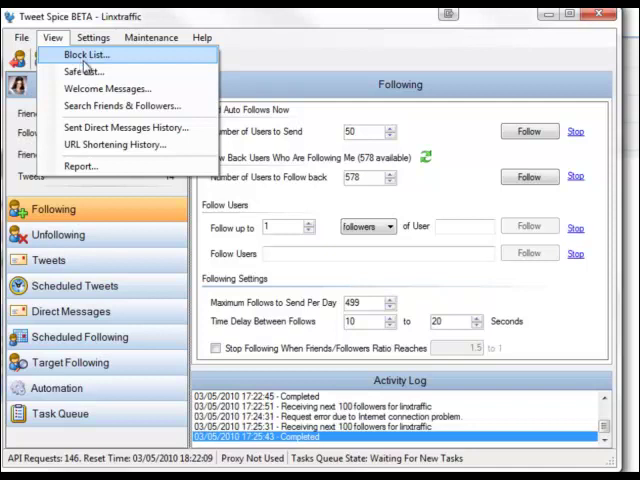
{"action": "mouse_move", "coordinate": [84, 72]}
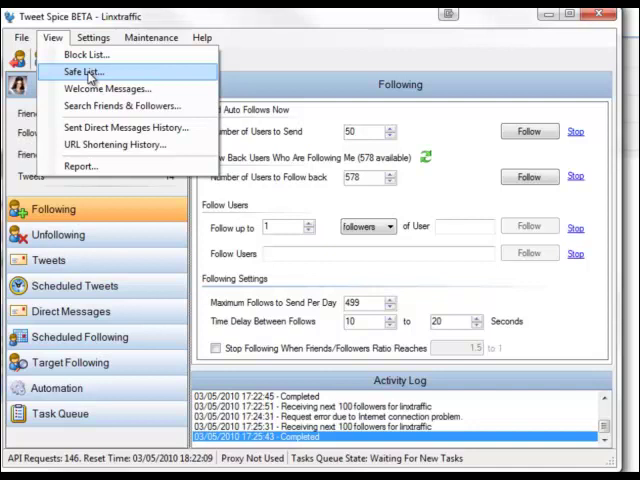
{"action": "left_click", "coordinate": [84, 72]}
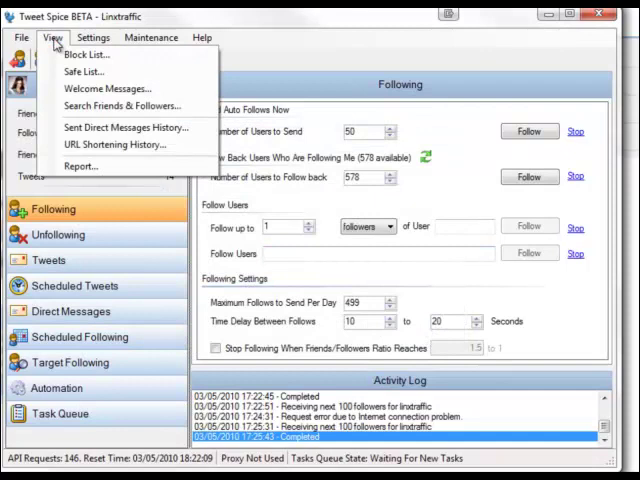
{"action": "mouse_move", "coordinate": [84, 72]}
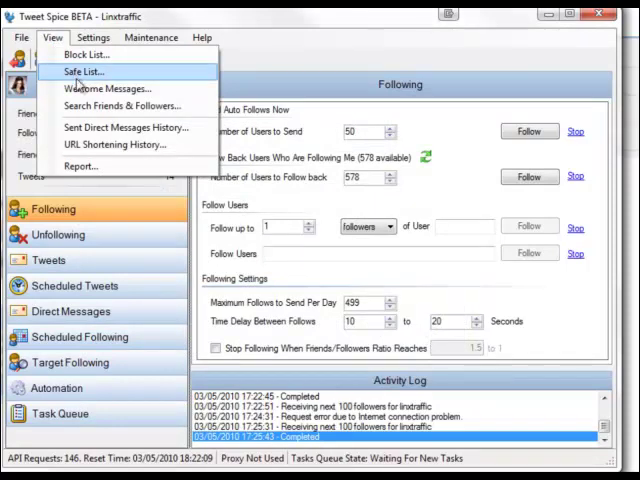
{"action": "mouse_move", "coordinate": [110, 88]}
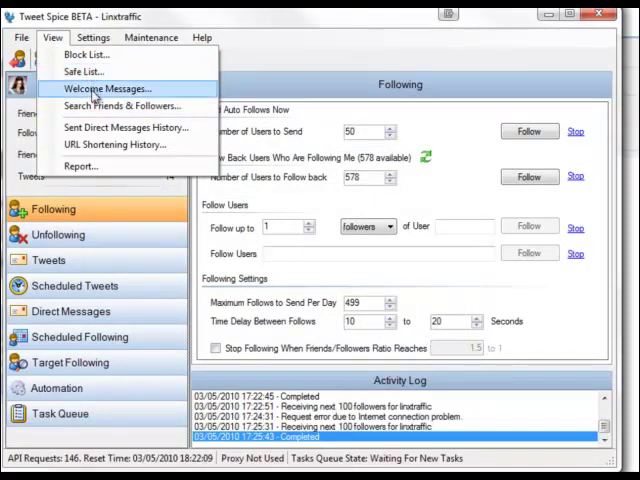
View the Welcome Messages list, cancel it, and show the empty Sent Direct Messages History
{"action": "left_click", "coordinate": [104, 88]}
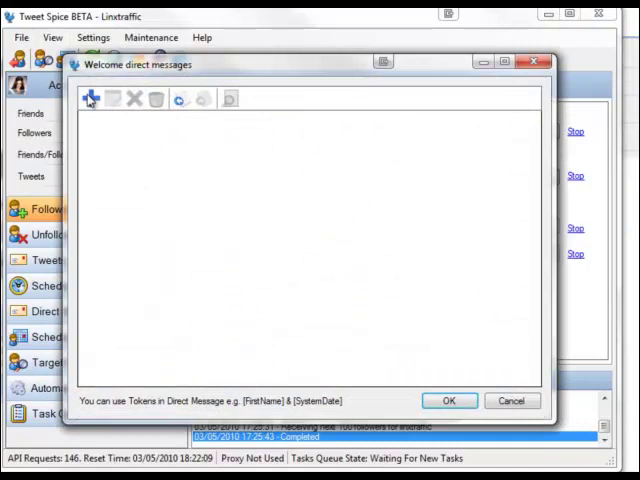
{"action": "mouse_move", "coordinate": [92, 98]}
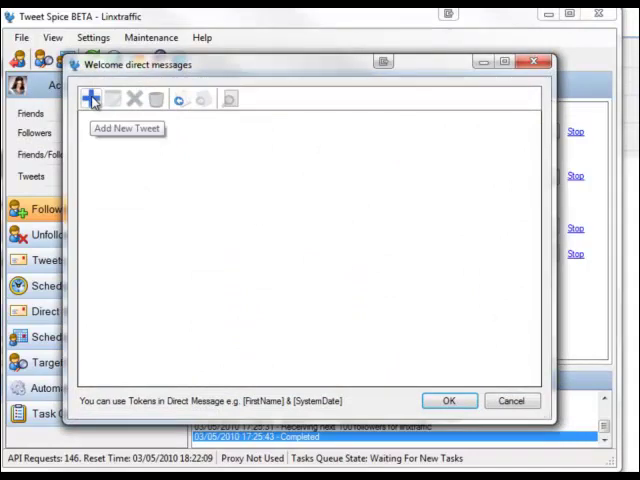
{"action": "mouse_move", "coordinate": [516, 376]}
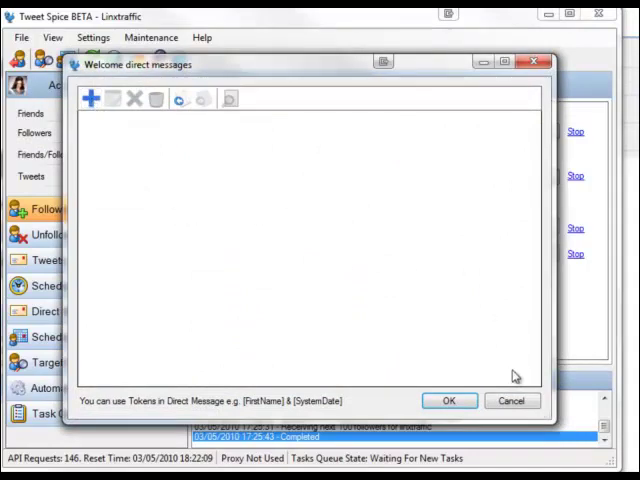
{"action": "left_click", "coordinate": [50, 36]}
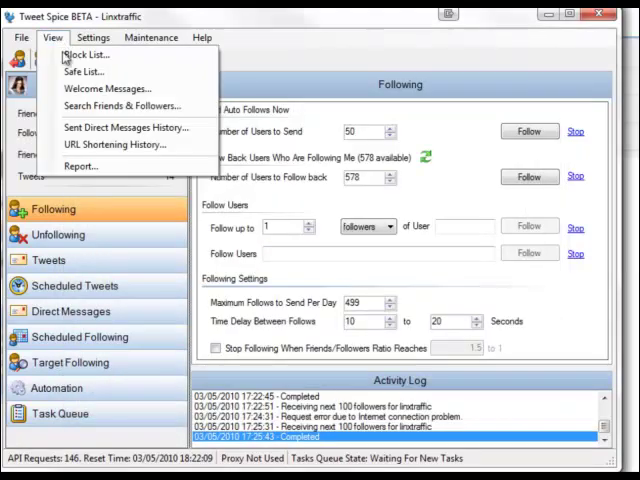
{"action": "left_click", "coordinate": [122, 104]}
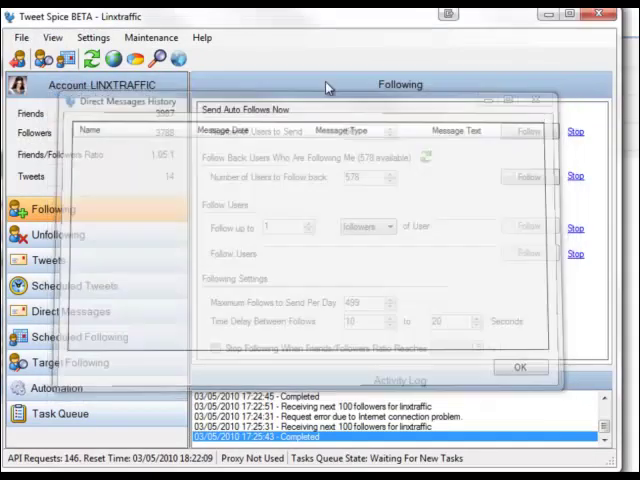
View the empty URL Shortening History, then the Account Report window with its date calendar
{"action": "left_click", "coordinate": [48, 36]}
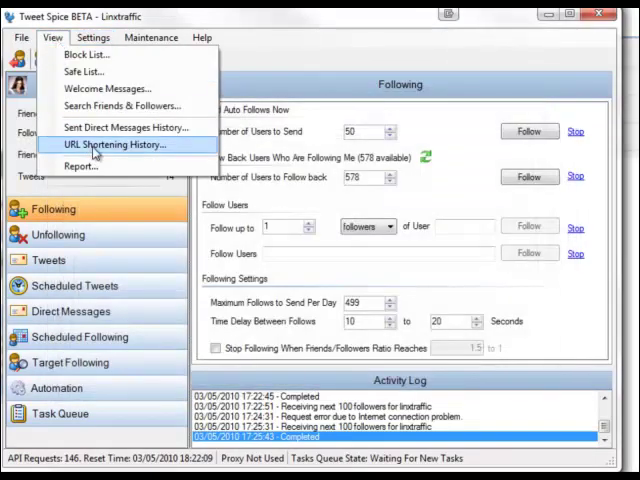
{"action": "left_click", "coordinate": [118, 144]}
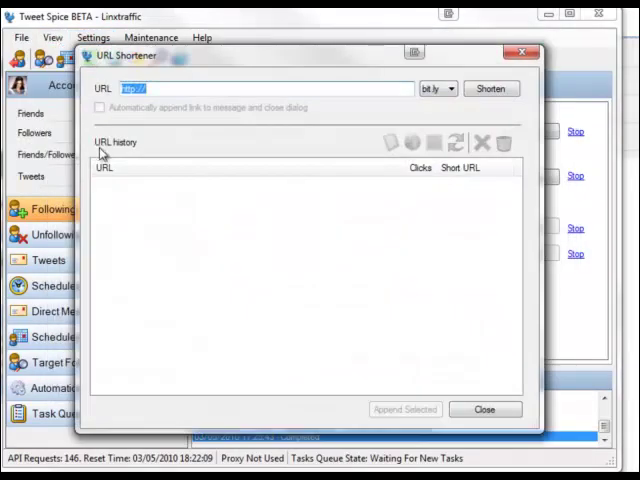
{"action": "left_click", "coordinate": [484, 408]}
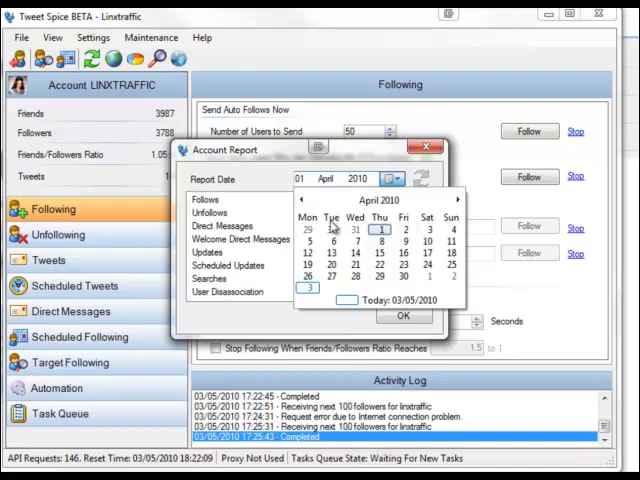
{"action": "left_click", "coordinate": [456, 200]}
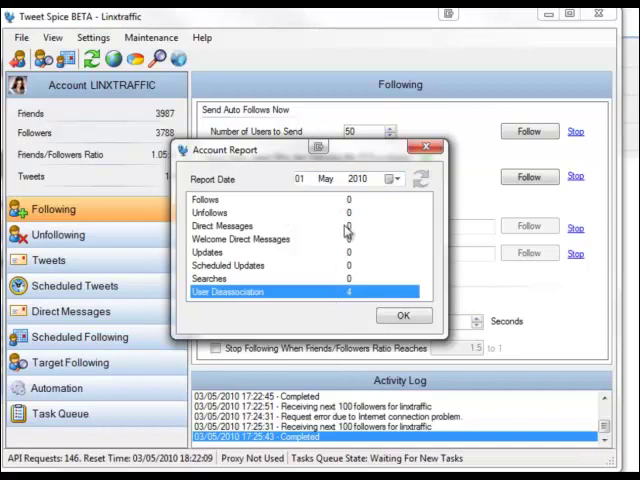
{"action": "mouse_move", "coordinate": [332, 230]}
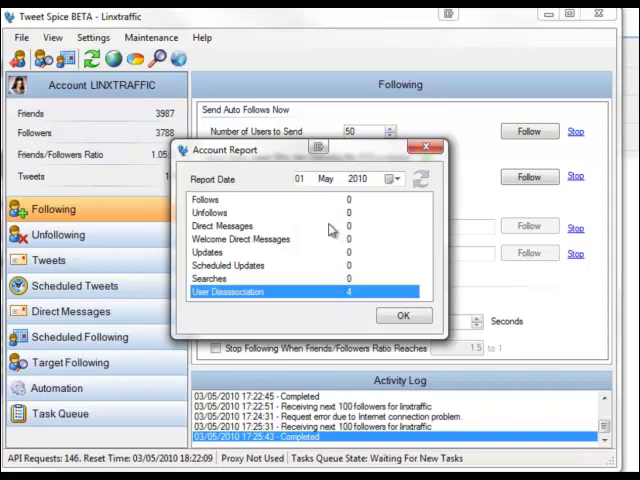
{"action": "left_click", "coordinate": [388, 180]}
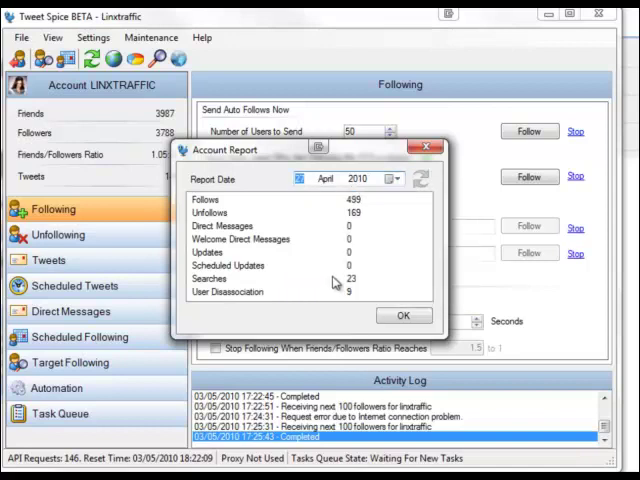
{"action": "mouse_move", "coordinate": [368, 218]}
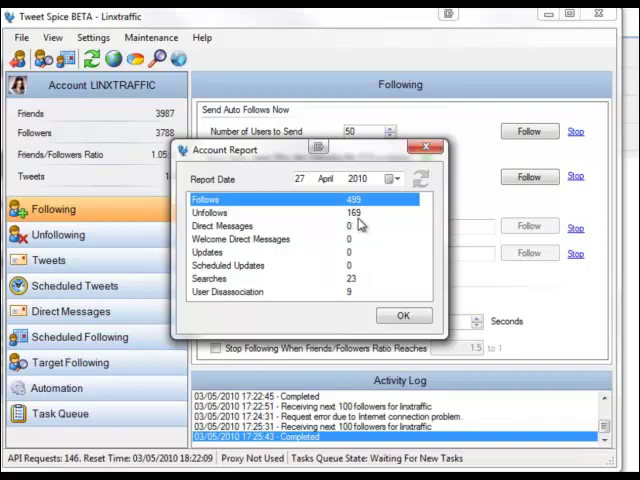
{"action": "mouse_move", "coordinate": [364, 272]}
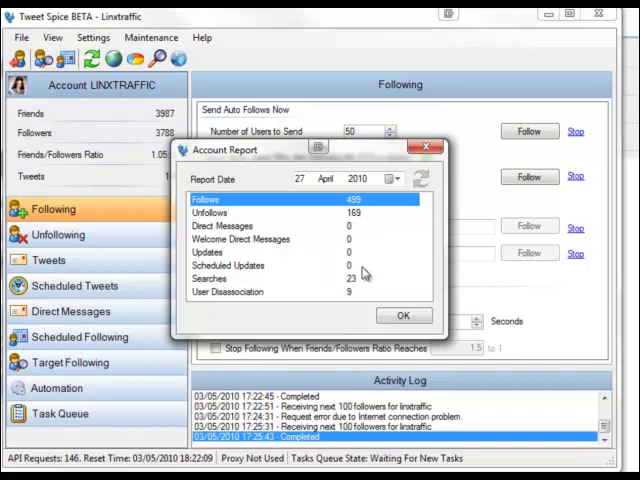
{"action": "mouse_move", "coordinate": [360, 290]}
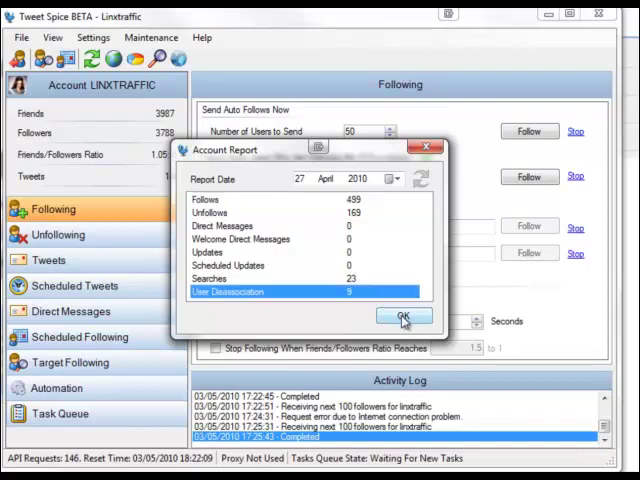
{"action": "left_click", "coordinate": [404, 316]}
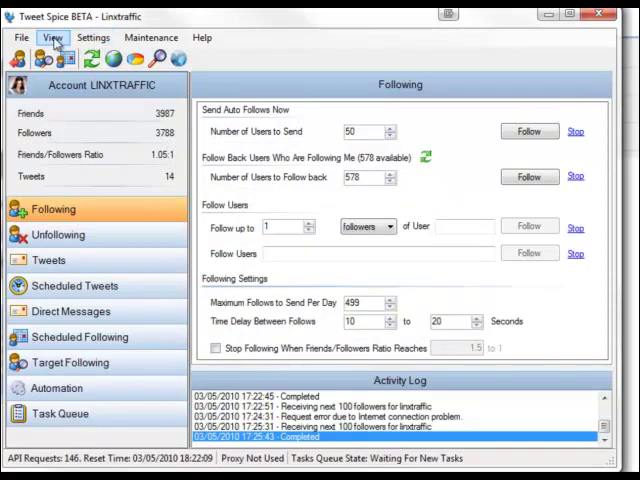
{"action": "left_click", "coordinate": [52, 36]}
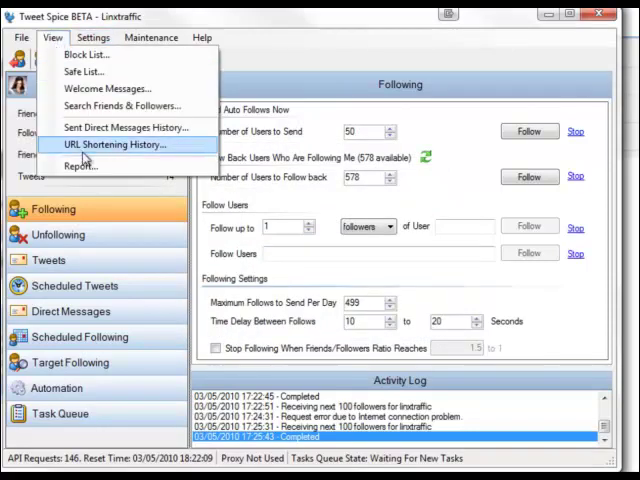
{"action": "left_click", "coordinate": [92, 36]}
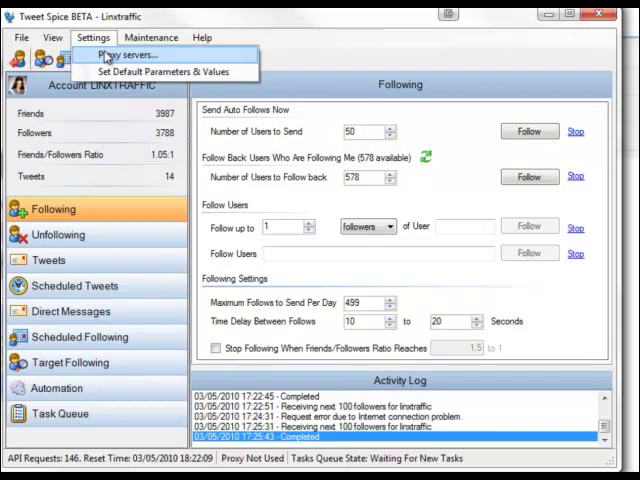
{"action": "left_click", "coordinate": [116, 56]}
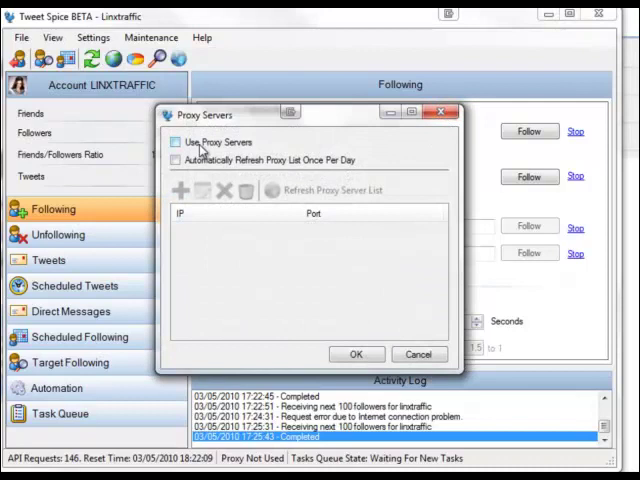
{"action": "mouse_move", "coordinate": [256, 216]}
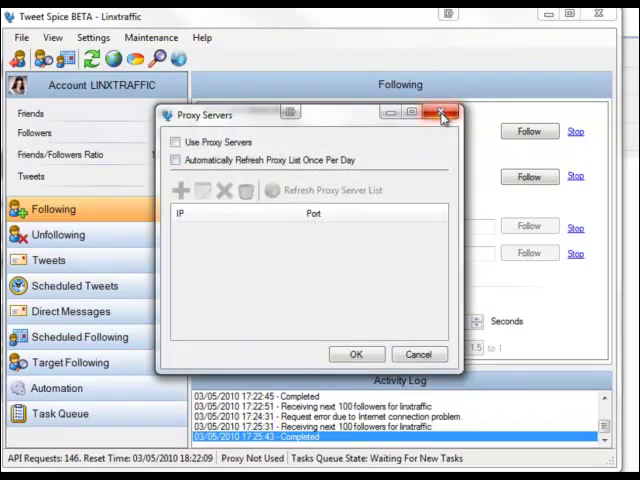
{"action": "mouse_move", "coordinate": [444, 118]}
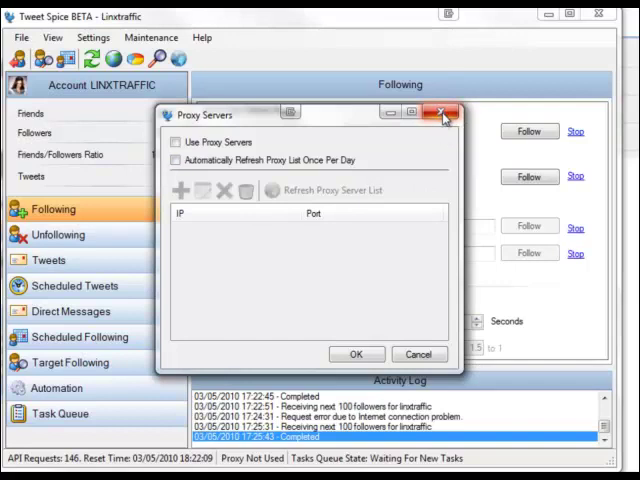
{"action": "mouse_move", "coordinate": [448, 136]}
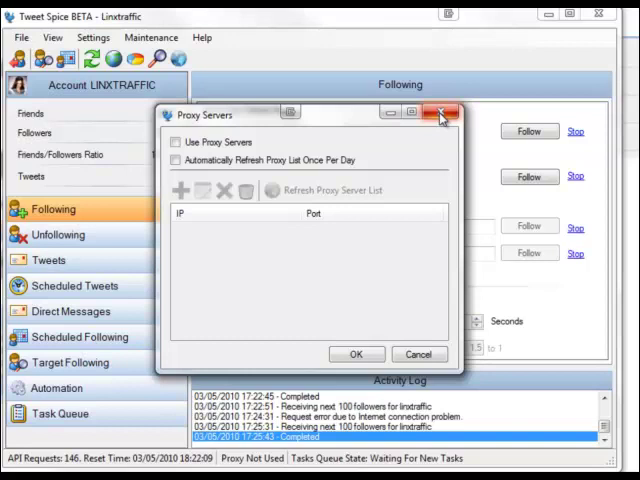
{"action": "mouse_move", "coordinate": [440, 116]}
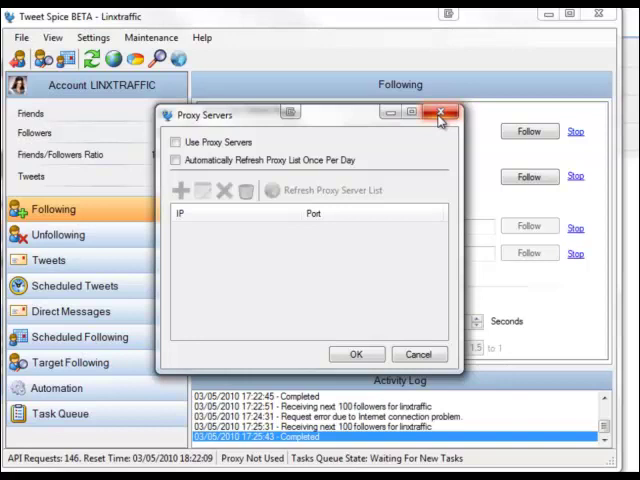
{"action": "mouse_move", "coordinate": [440, 120]}
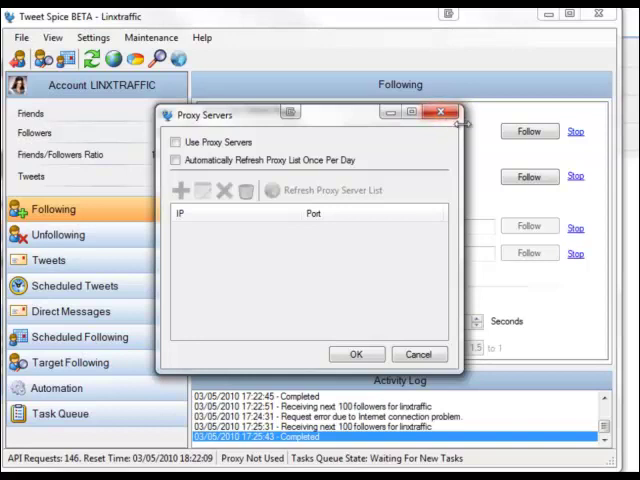
{"action": "mouse_move", "coordinate": [440, 112]}
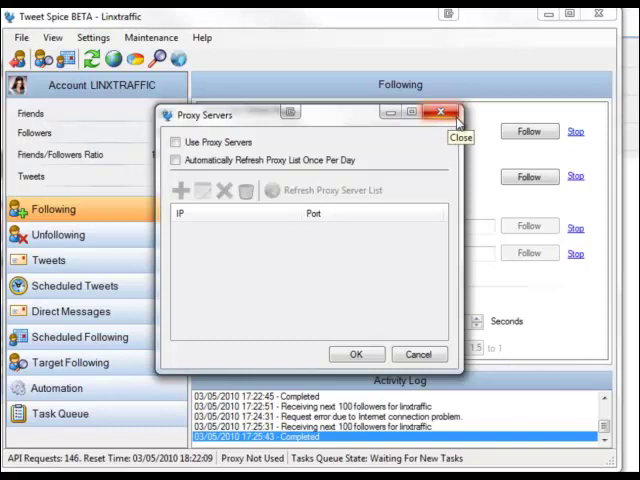
{"action": "left_click", "coordinate": [440, 112]}
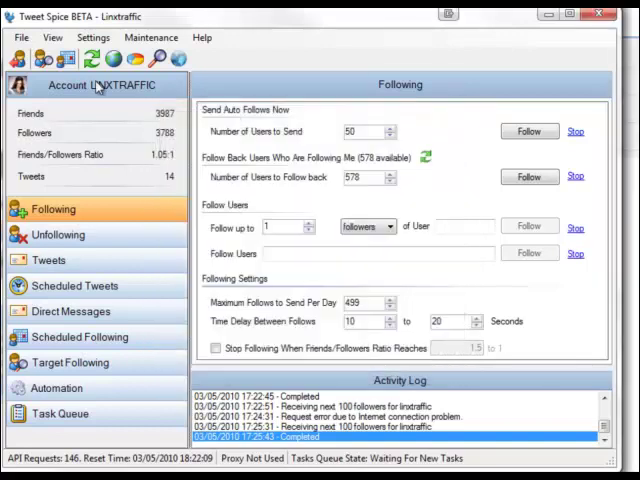
{"action": "left_click", "coordinate": [92, 36]}
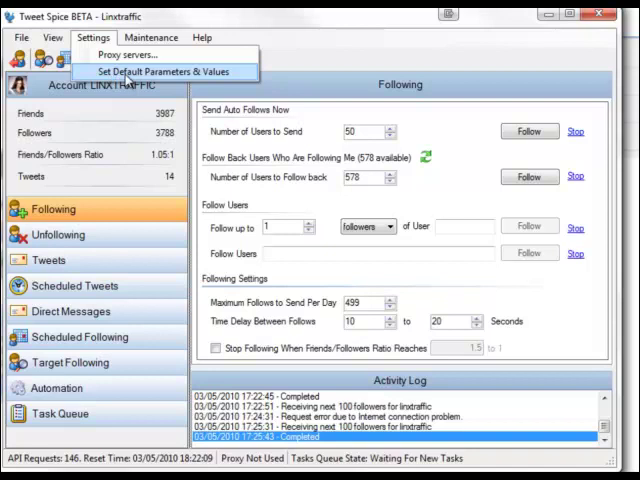
{"action": "left_click", "coordinate": [368, 132]}
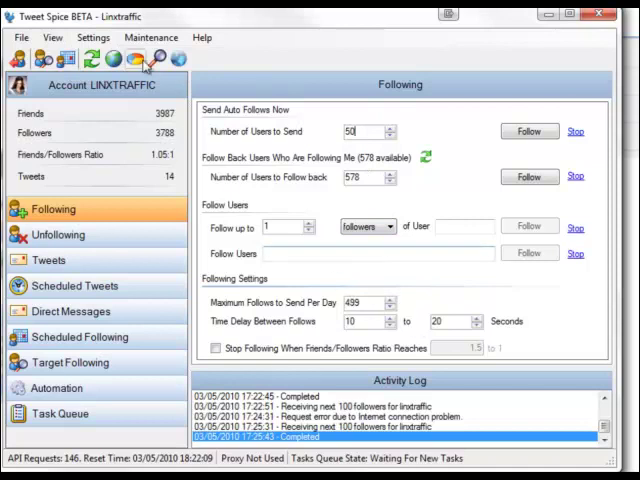
{"action": "left_click", "coordinate": [152, 36]}
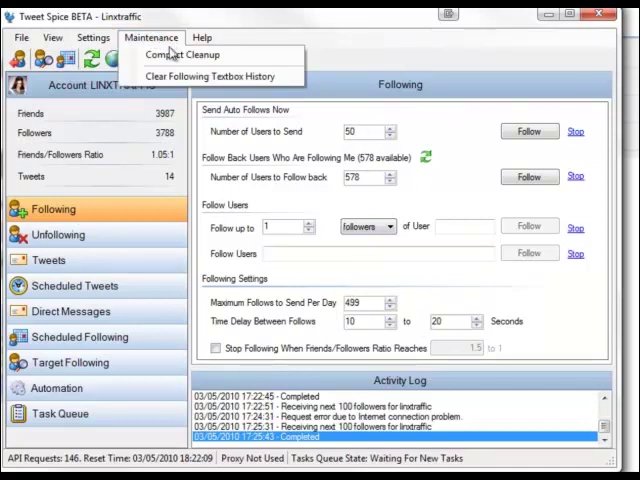
{"action": "mouse_move", "coordinate": [178, 54]}
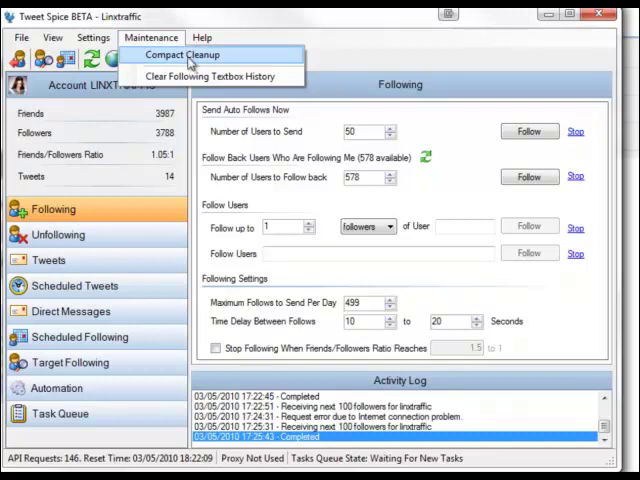
{"action": "mouse_move", "coordinate": [178, 62]}
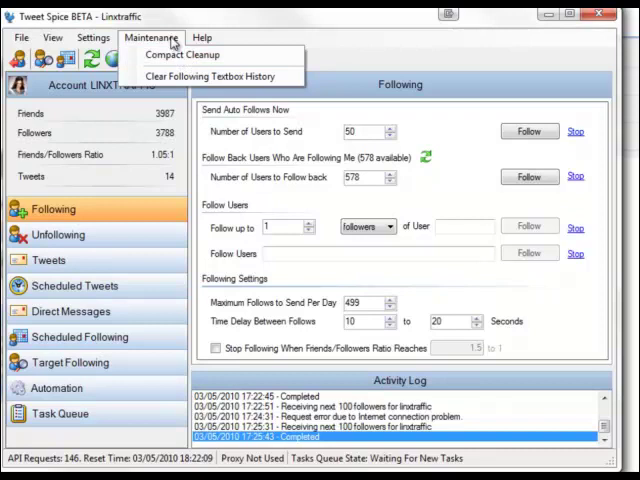
{"action": "mouse_move", "coordinate": [180, 54]}
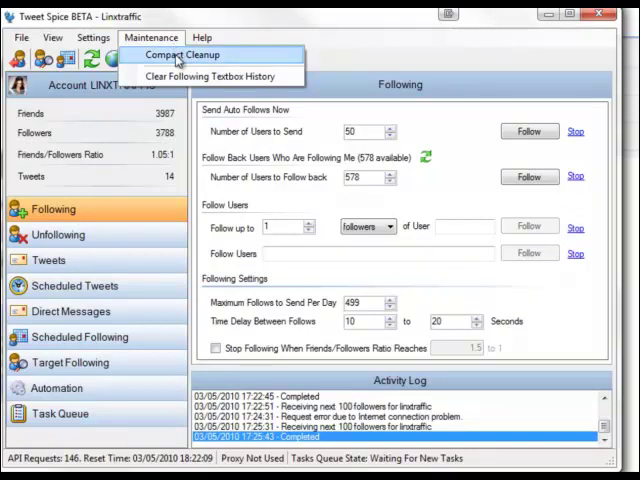
{"action": "mouse_move", "coordinate": [180, 56]}
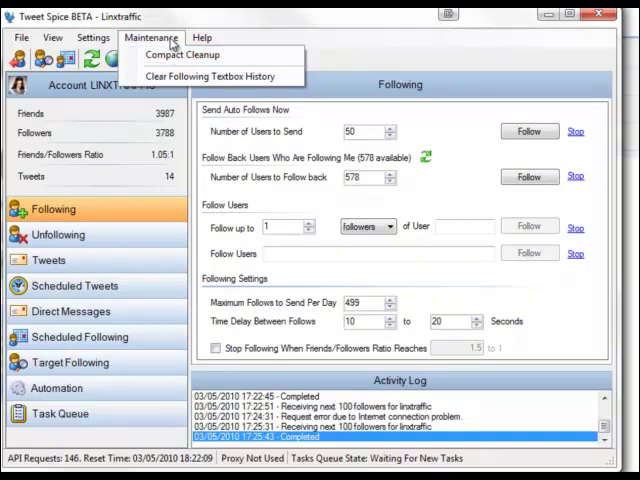
{"action": "mouse_move", "coordinate": [182, 54]}
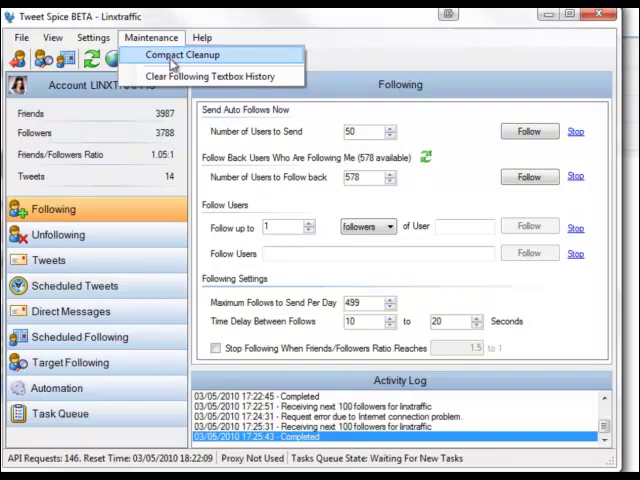
{"action": "mouse_move", "coordinate": [210, 76]}
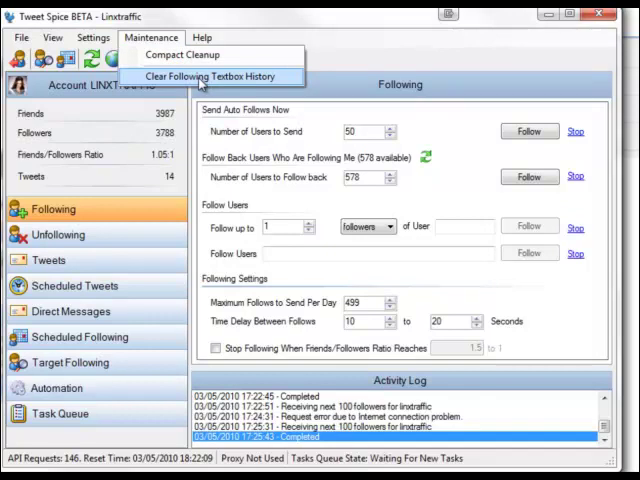
{"action": "left_click", "coordinate": [202, 36]}
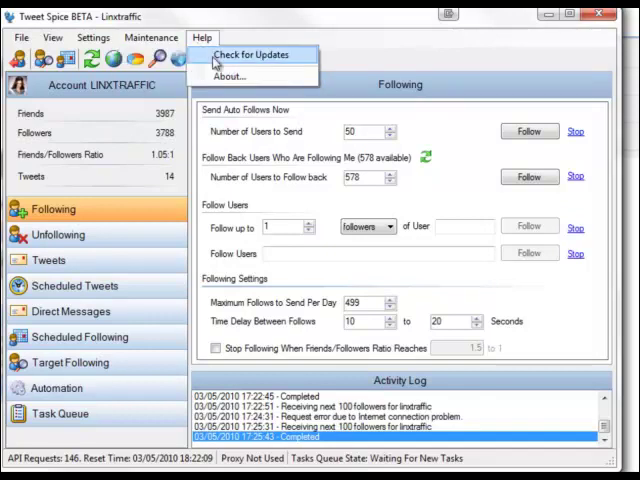
{"action": "mouse_move", "coordinate": [230, 76]}
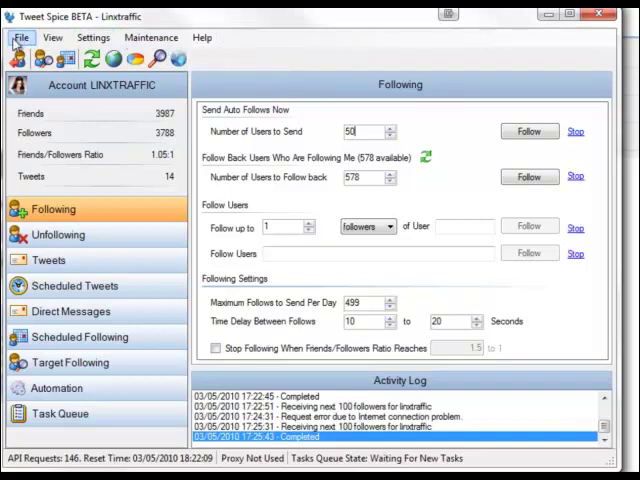
{"action": "left_click", "coordinate": [20, 36]}
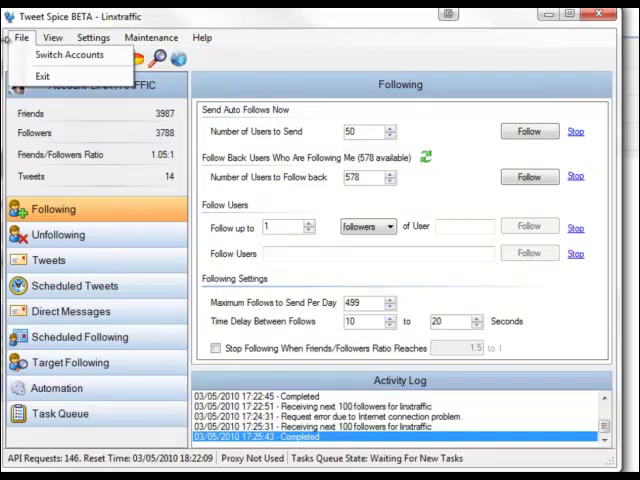
{"action": "left_click", "coordinate": [52, 36]}
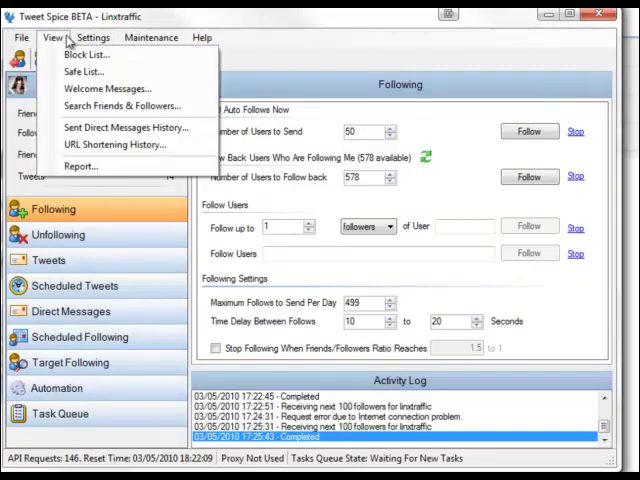
{"action": "left_click", "coordinate": [152, 36]}
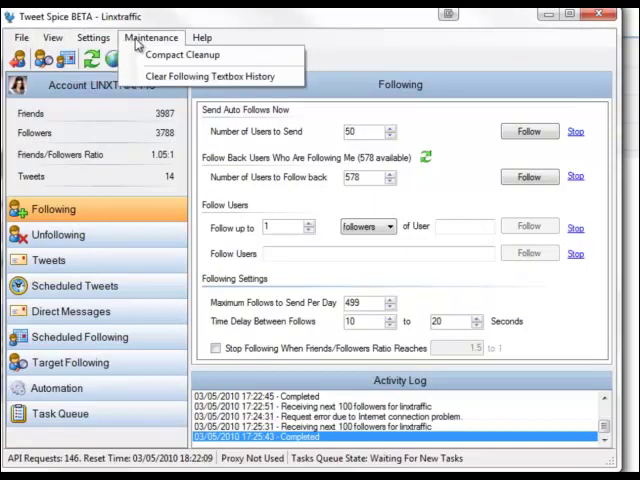
{"action": "left_click", "coordinate": [202, 36]}
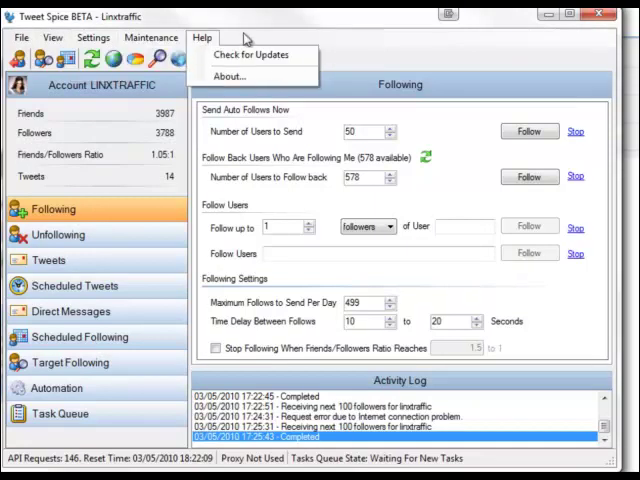
{"action": "left_click", "coordinate": [52, 36]}
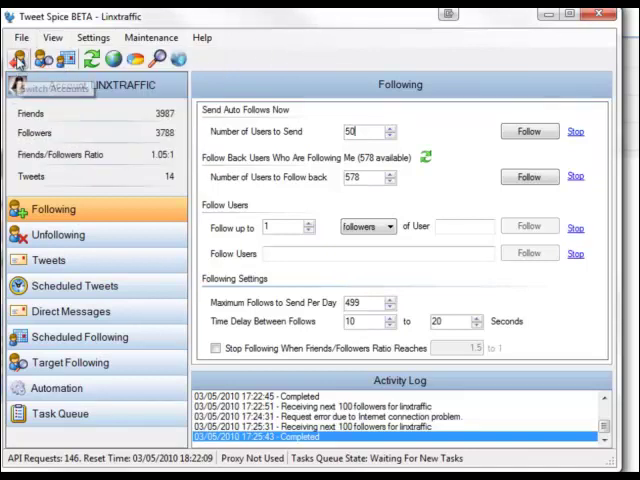
Select Scheduled Following in the left navigation list
{"action": "left_click", "coordinate": [152, 36]}
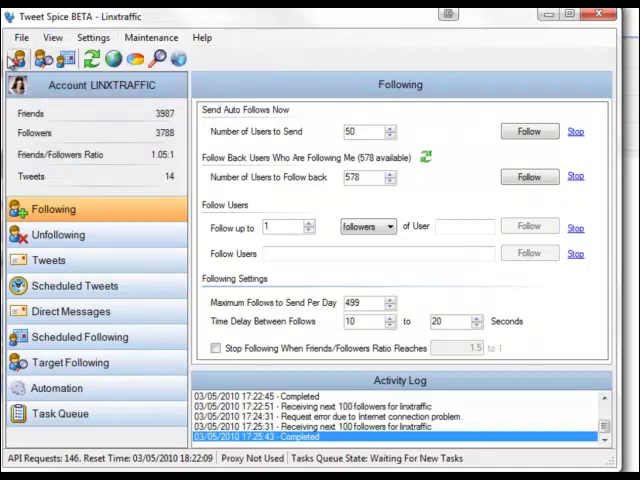
{"action": "mouse_move", "coordinate": [36, 62]}
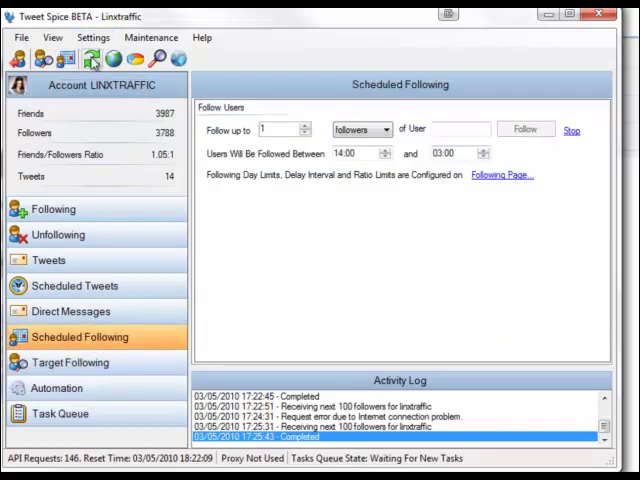
{"action": "mouse_move", "coordinate": [90, 62]}
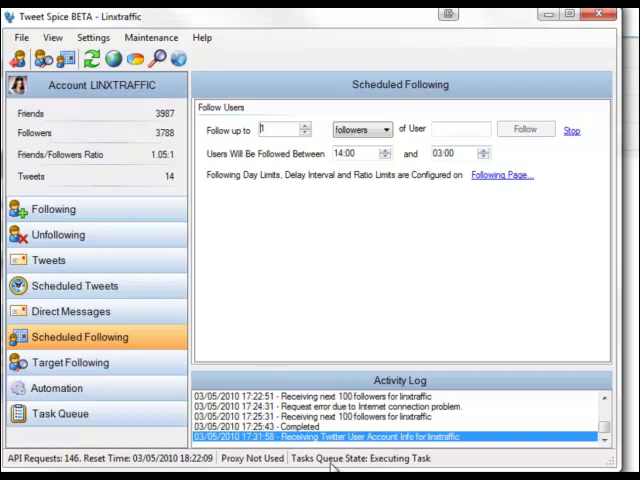
{"action": "mouse_move", "coordinate": [318, 452]}
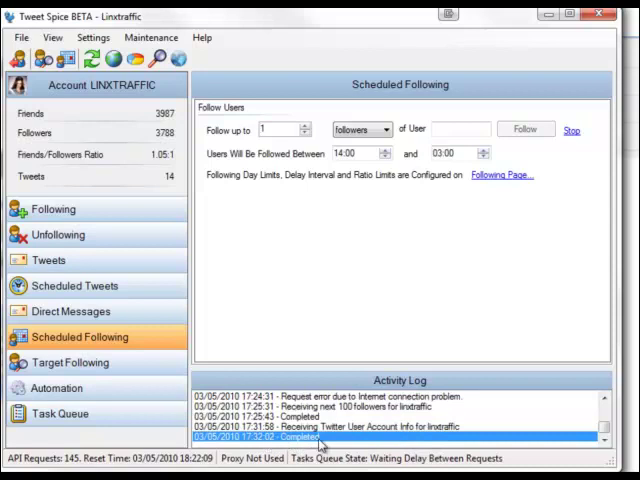
{"action": "mouse_move", "coordinate": [170, 160]}
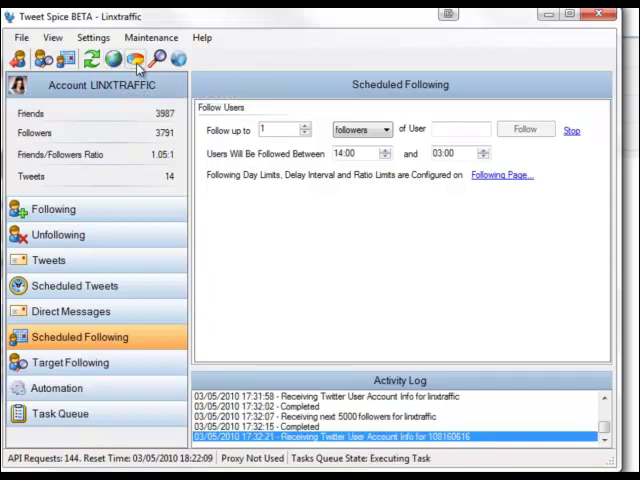
{"action": "mouse_move", "coordinate": [136, 60]}
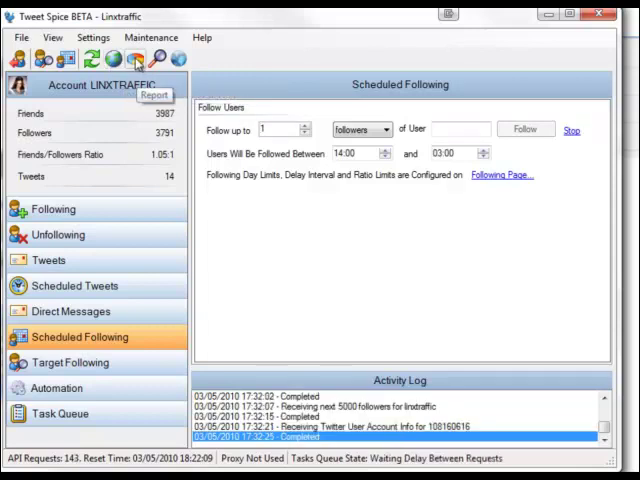
{"action": "left_click", "coordinate": [52, 36]}
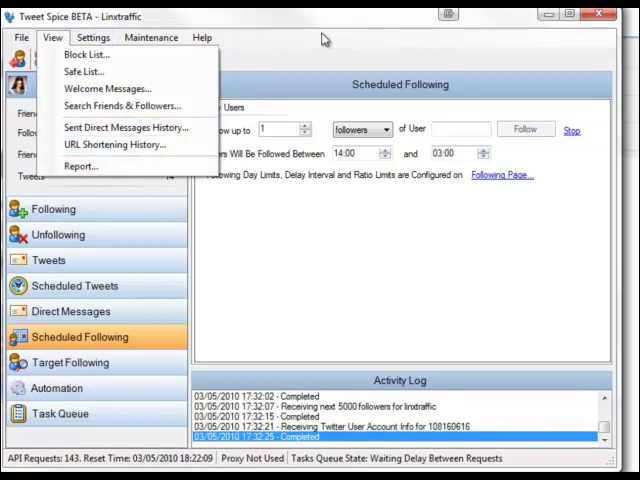
{"action": "left_click", "coordinate": [80, 166]}
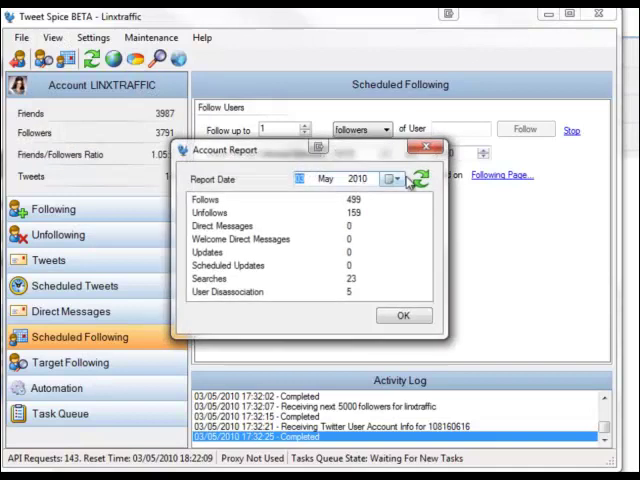
{"action": "mouse_move", "coordinate": [424, 148]}
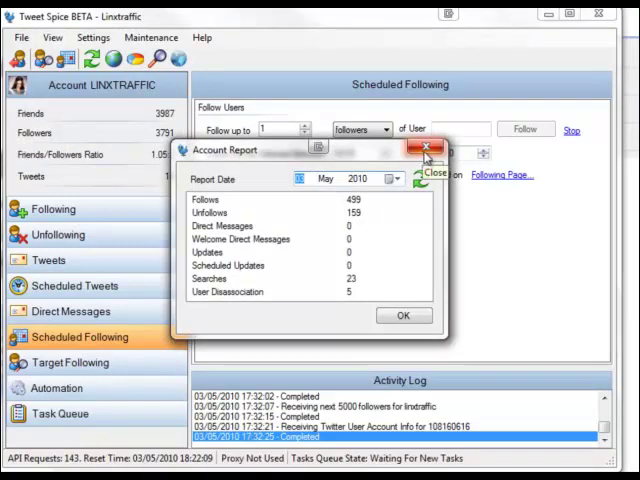
{"action": "left_click", "coordinate": [424, 150]}
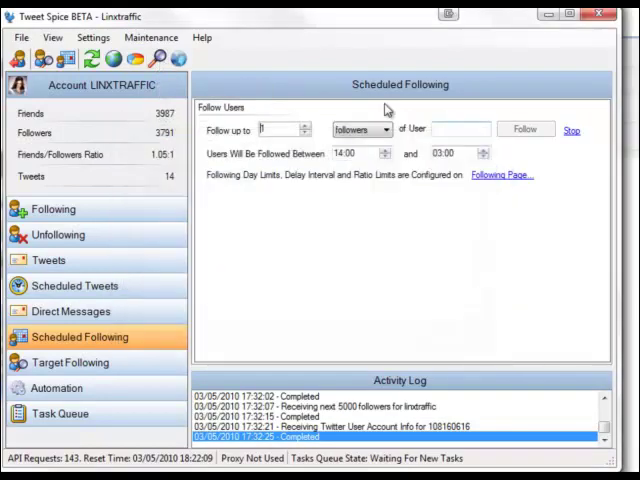
{"action": "left_click", "coordinate": [52, 36]}
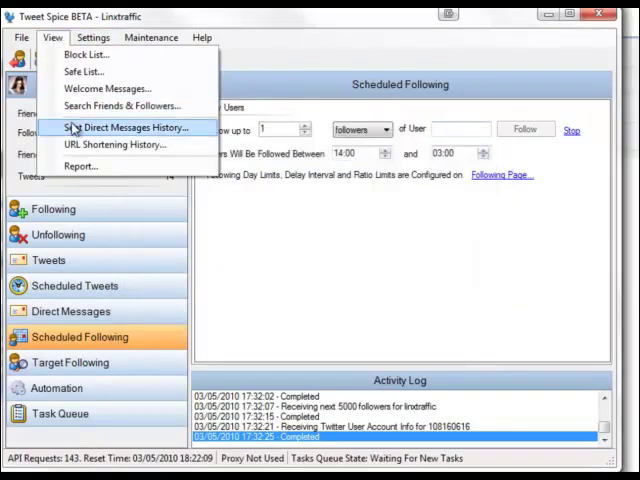
{"action": "mouse_move", "coordinate": [108, 88]}
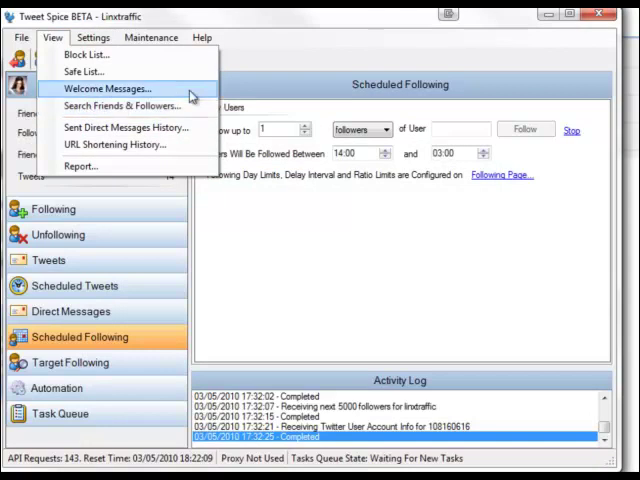
{"action": "mouse_move", "coordinate": [178, 60]}
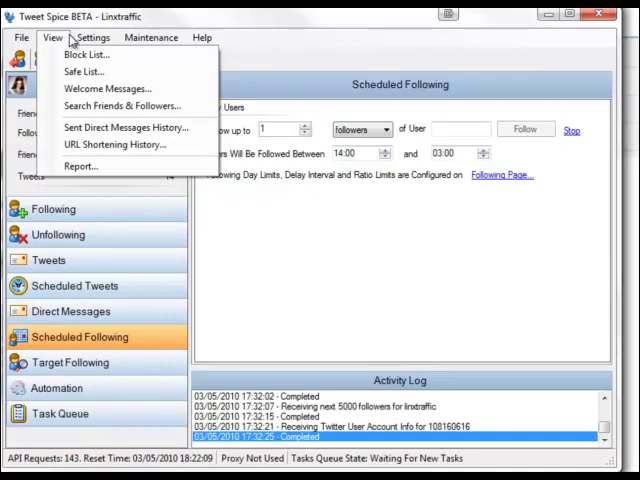
{"action": "left_click", "coordinate": [92, 36]}
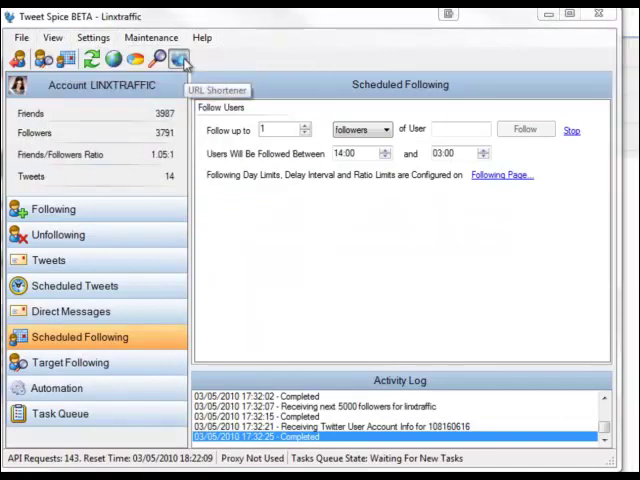
{"action": "left_click", "coordinate": [180, 60]}
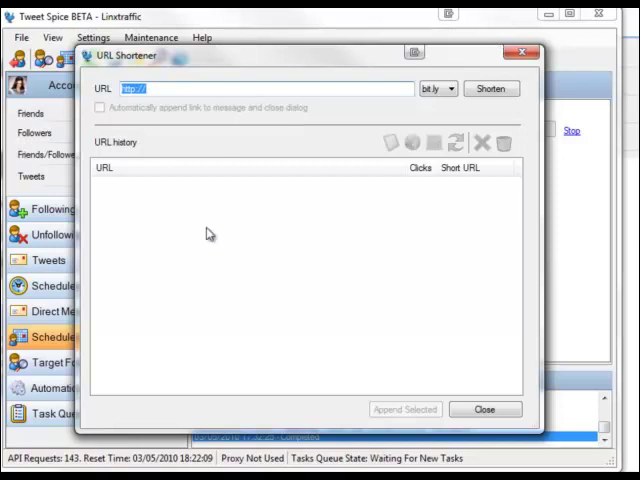
{"action": "mouse_move", "coordinate": [188, 104]}
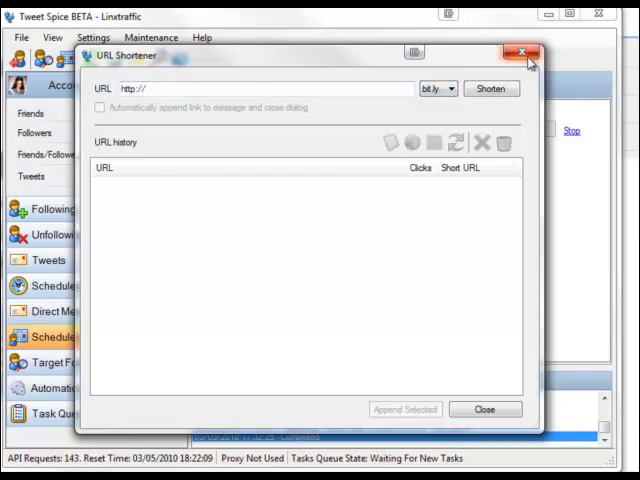
{"action": "mouse_move", "coordinate": [522, 52]}
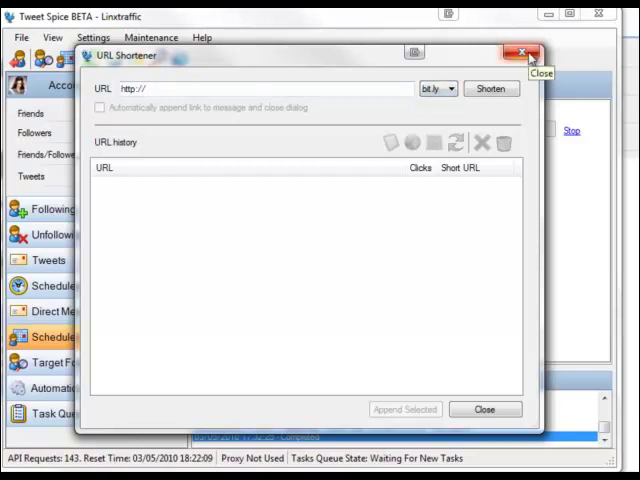
{"action": "left_click", "coordinate": [524, 52]}
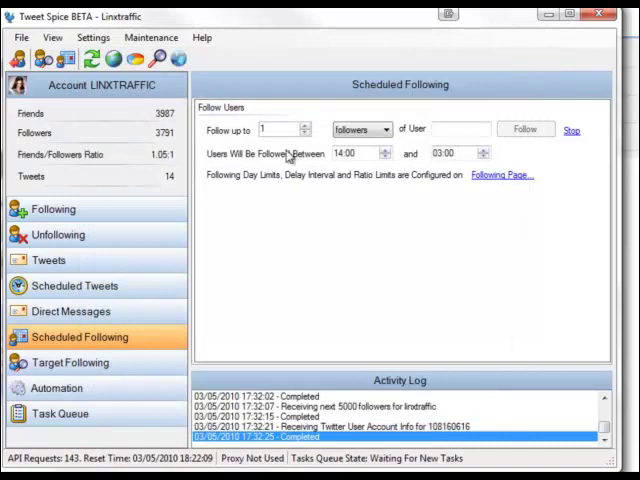
{"action": "mouse_move", "coordinate": [296, 158]}
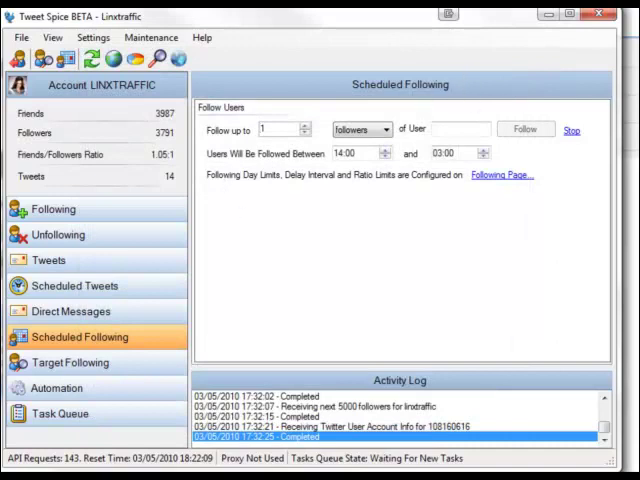